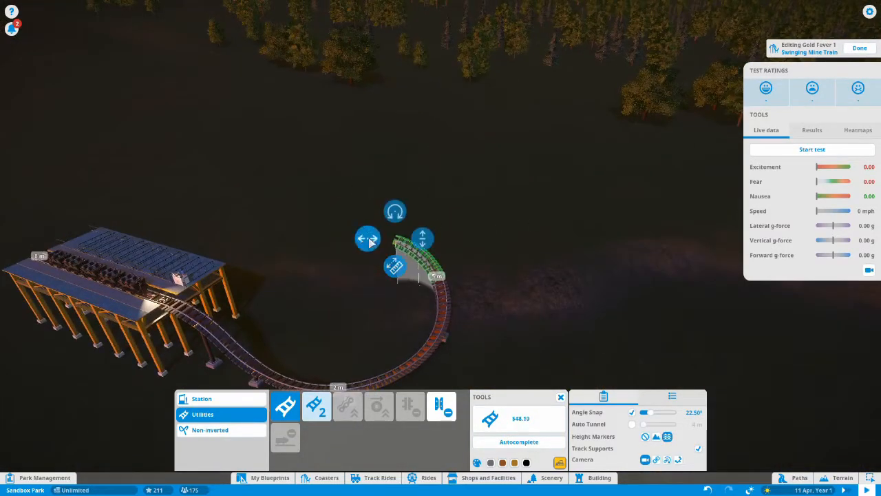
Add the lift-hill and drop pieces, then a Non-inverted curve after the drop
left_click(346, 405)
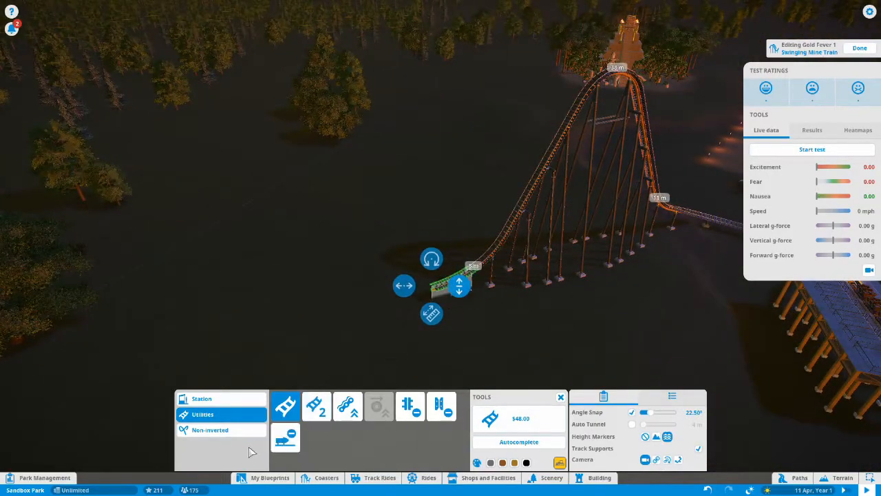
left_click(209, 430)
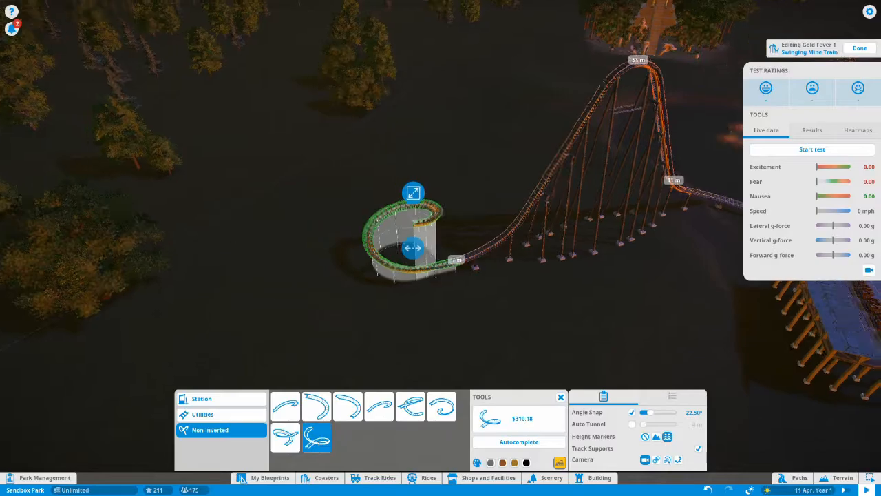
left_click(202, 413)
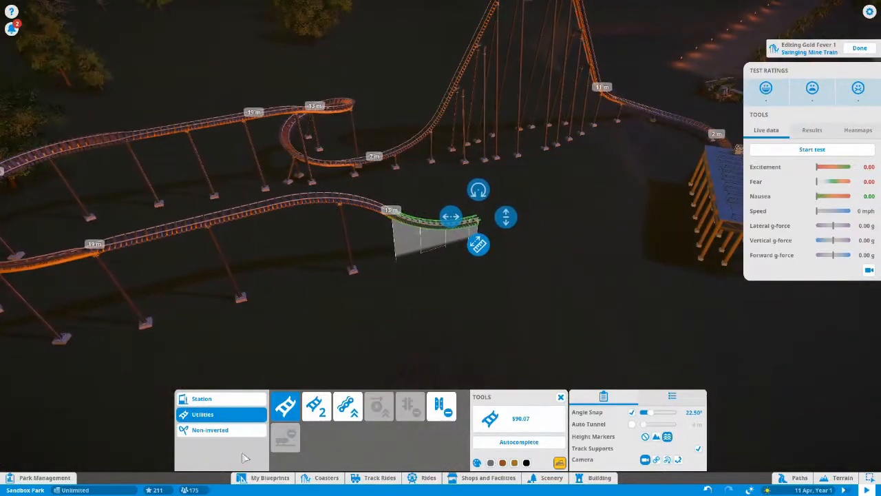
Place a Non-inverted Half Helix Down Right and curve back toward the station
left_click(210, 429)
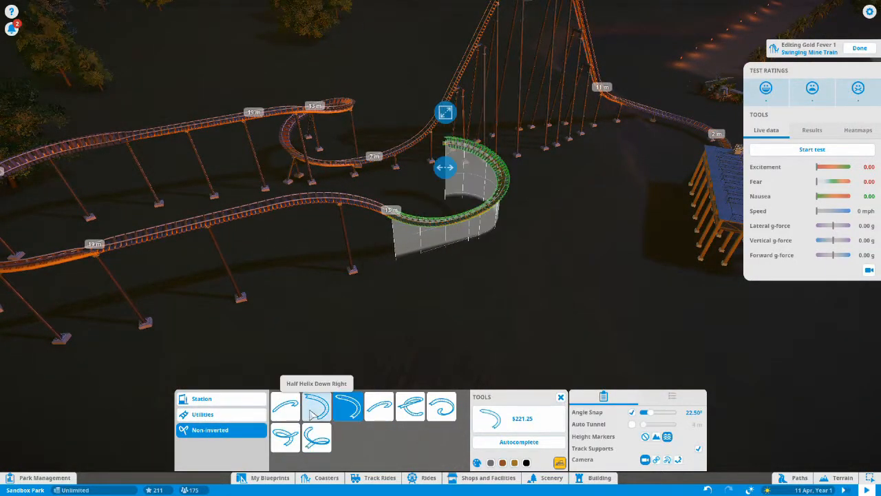
left_click(379, 405)
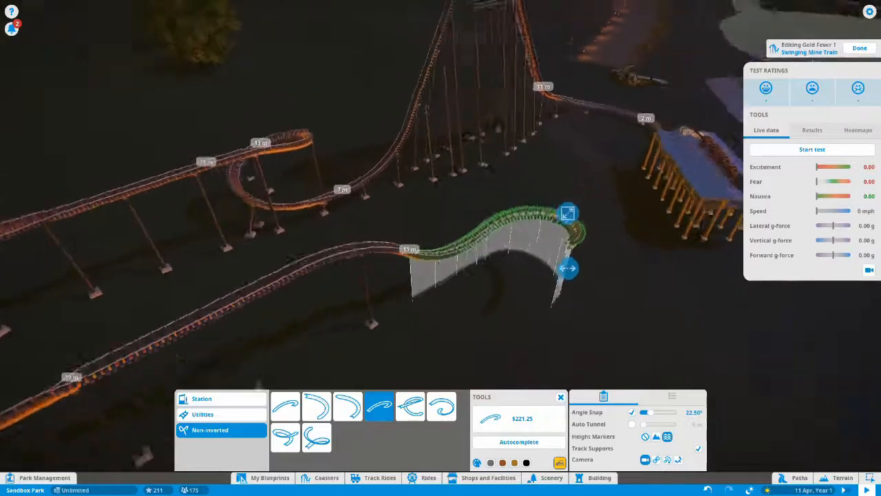
left_click(202, 413)
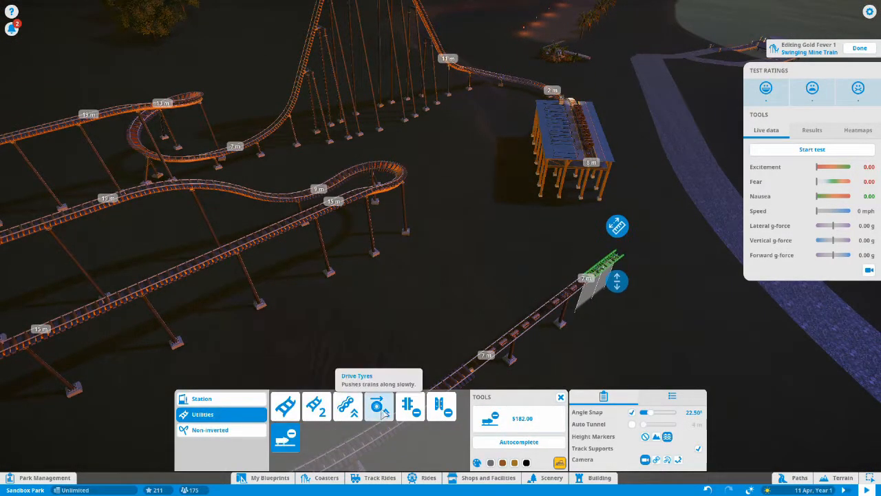
Add a Drive Tyres piece and connect the track into the station to start testing
left_click(378, 406)
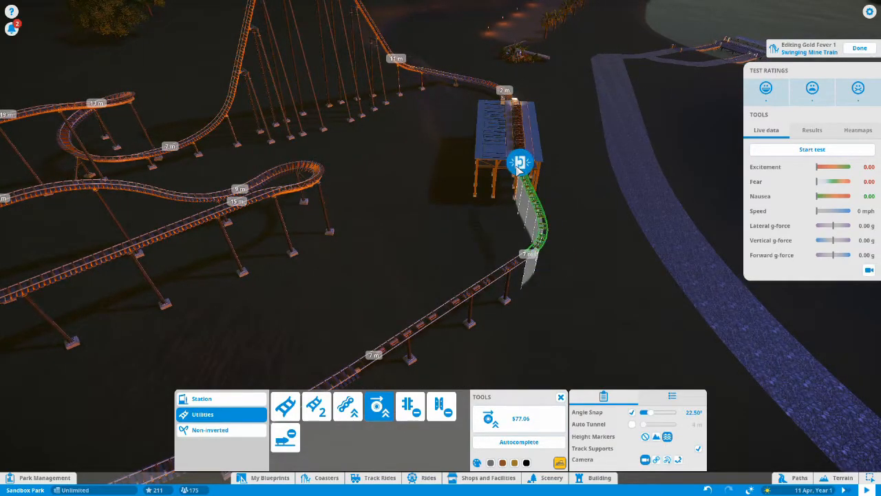
left_click(812, 149)
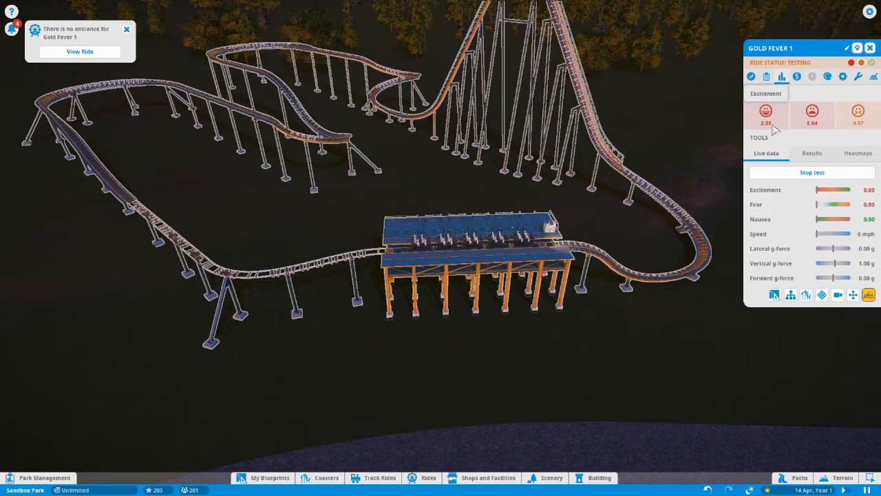
View the Excitement heatmap on Gold Fever 1, then reopen the track for editing
left_click(858, 153)
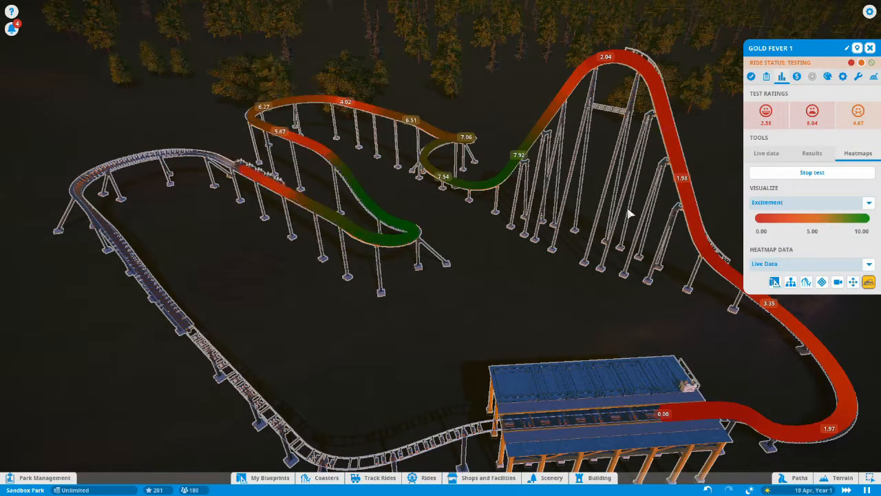
left_click(812, 172)
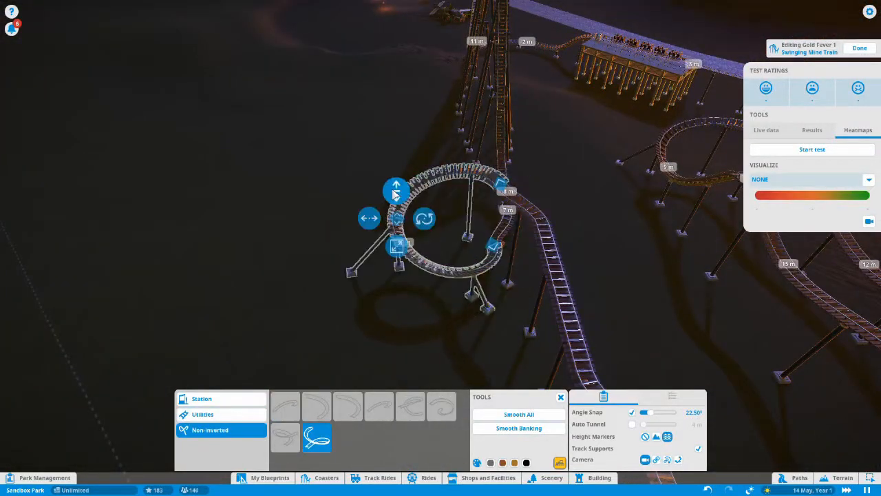
Replace the loop pieces with Non-inverted helix sections forming a tall helix
left_click(203, 413)
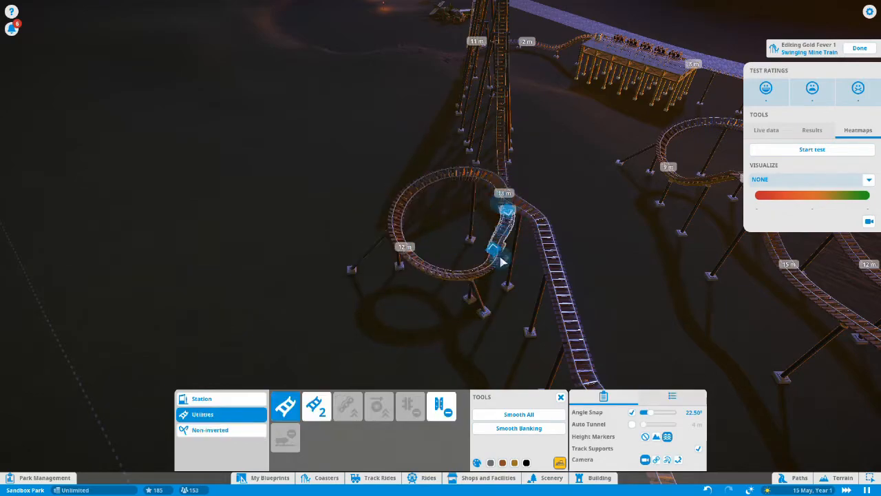
left_click(209, 429)
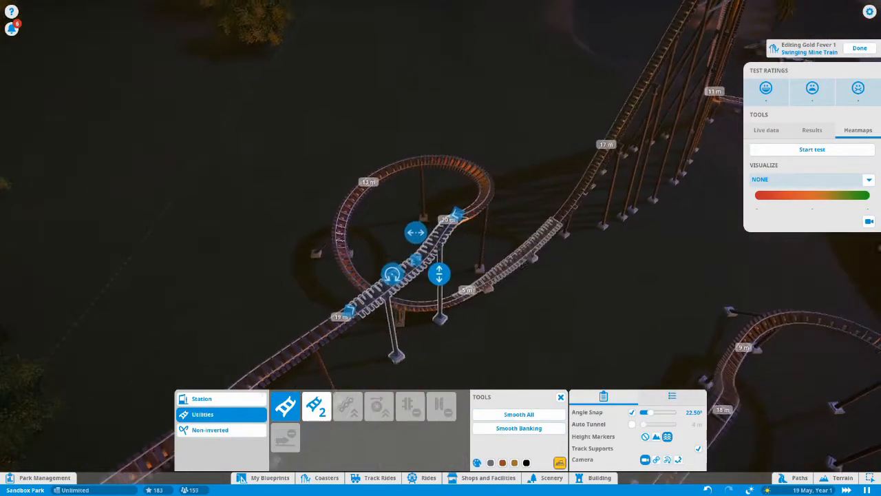
left_click(209, 429)
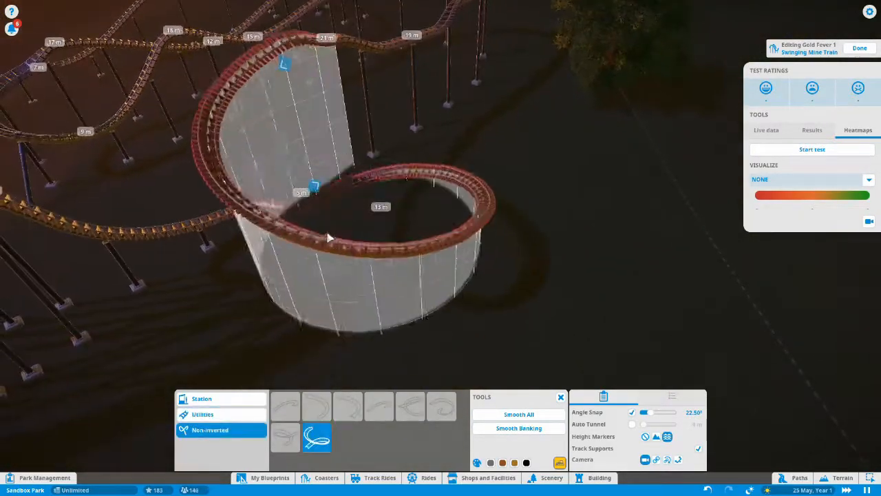
left_click(202, 413)
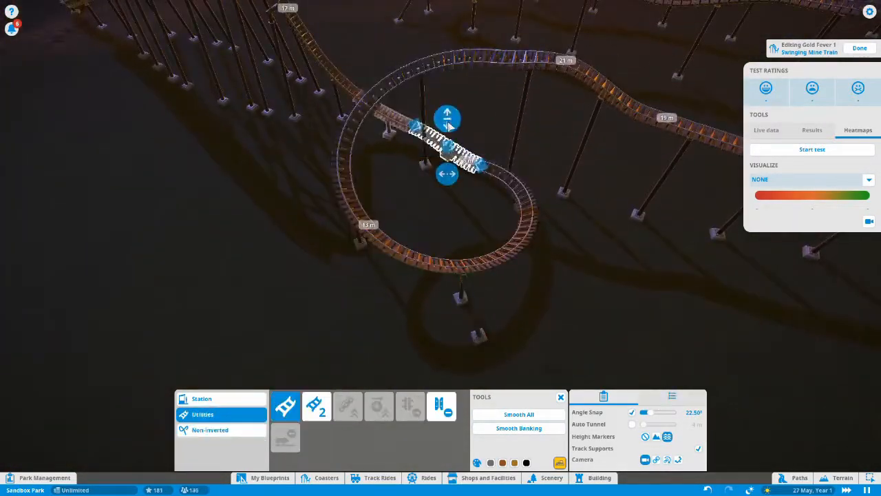
left_click(209, 430)
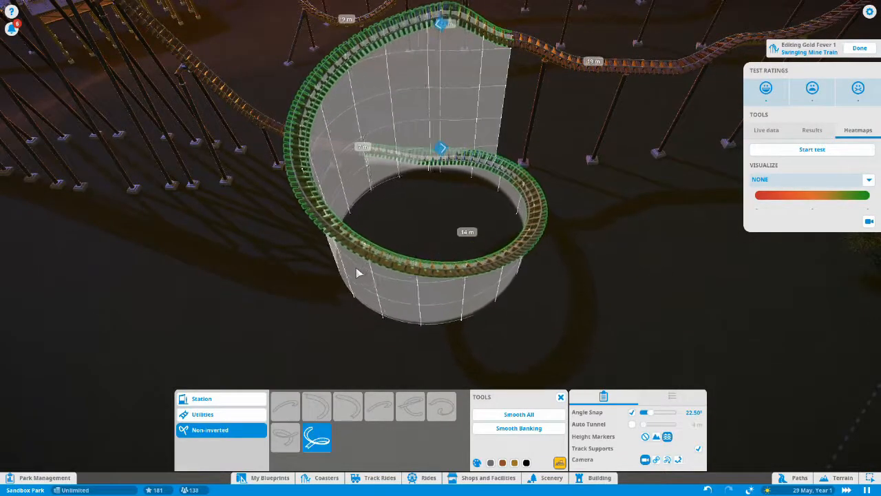
left_click(202, 413)
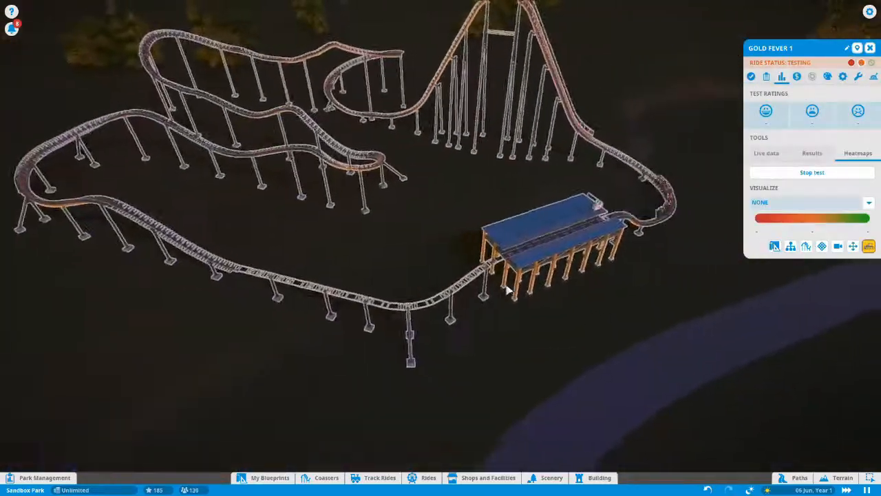
Select a mid-layout track section and set the heatmap to visualize Fear
left_click(811, 201)
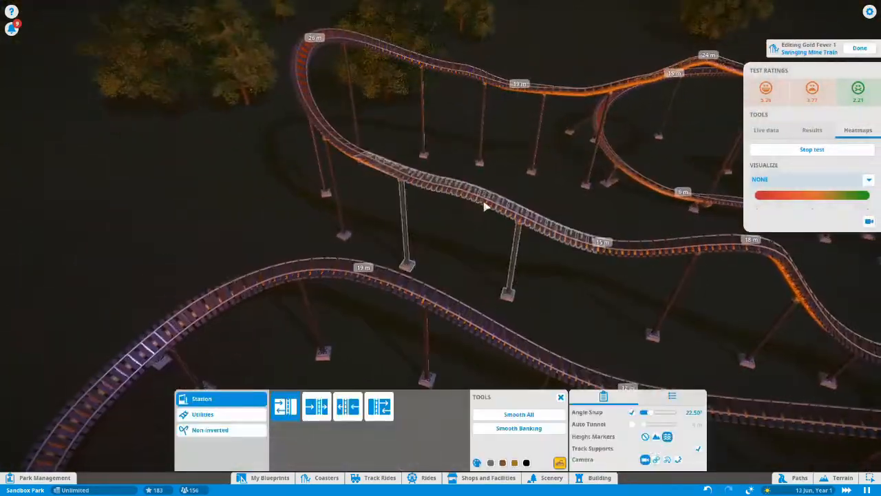
left_click(203, 412)
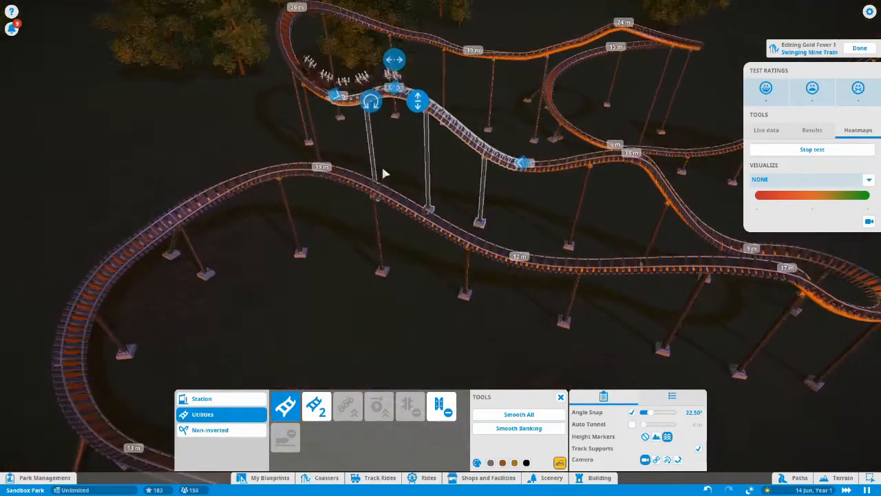
left_click(812, 179)
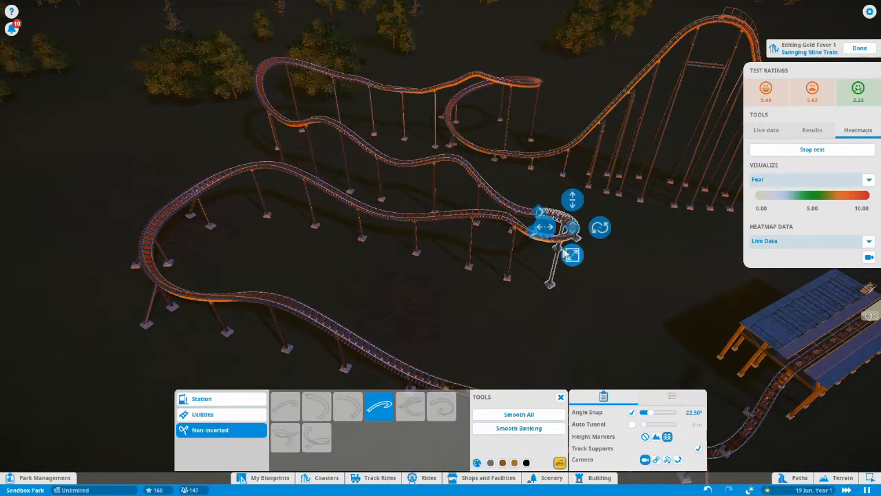
Reshape a curved stretch of track with the piece-editing arrows under the heatmap view
left_click(202, 413)
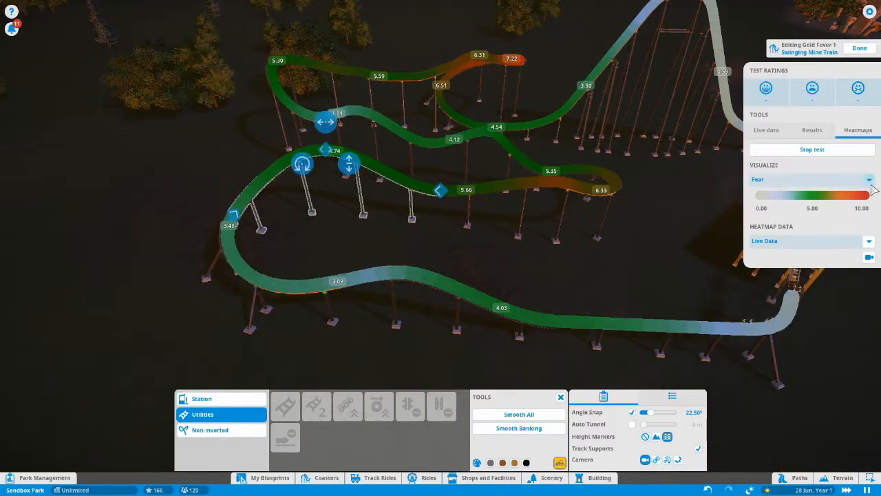
left_click(869, 179)
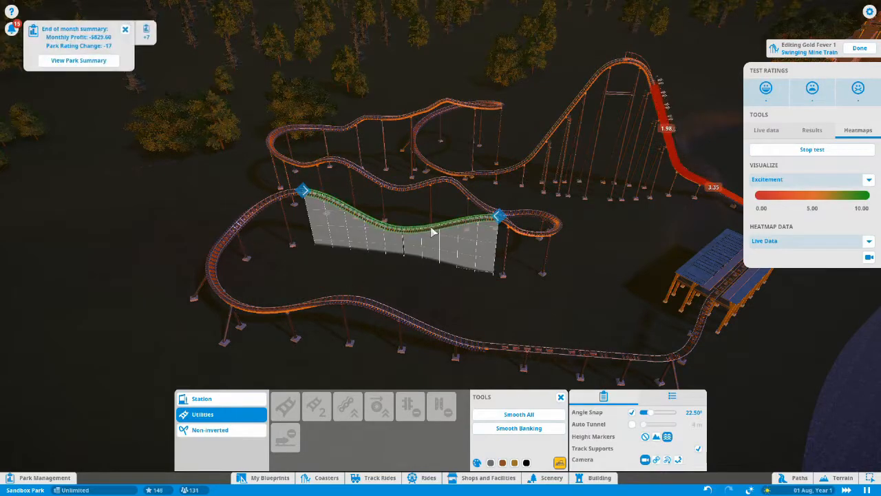
left_click(211, 429)
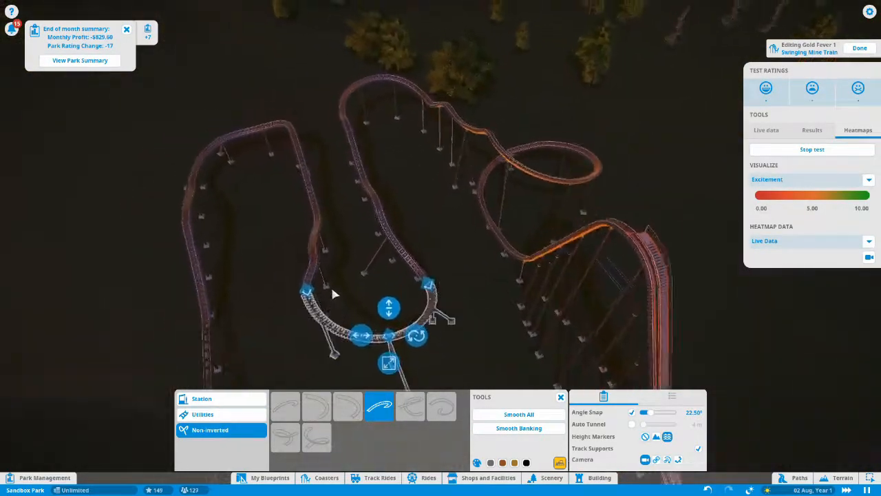
left_click(202, 413)
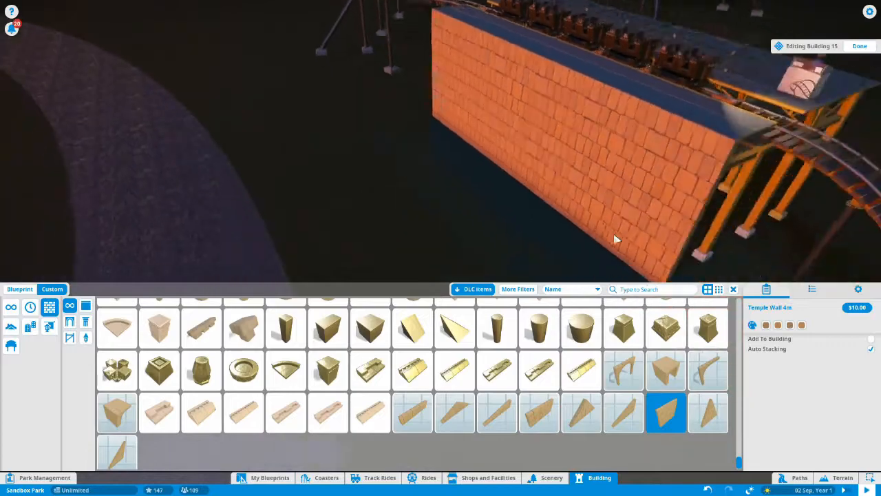
Place a Temple Station Surround piece over the station track
scroll("up", 3)
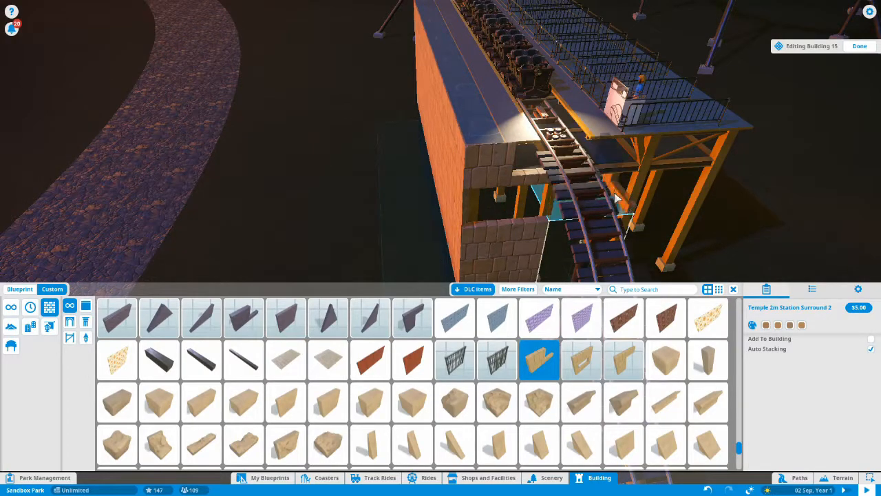
left_click(622, 360)
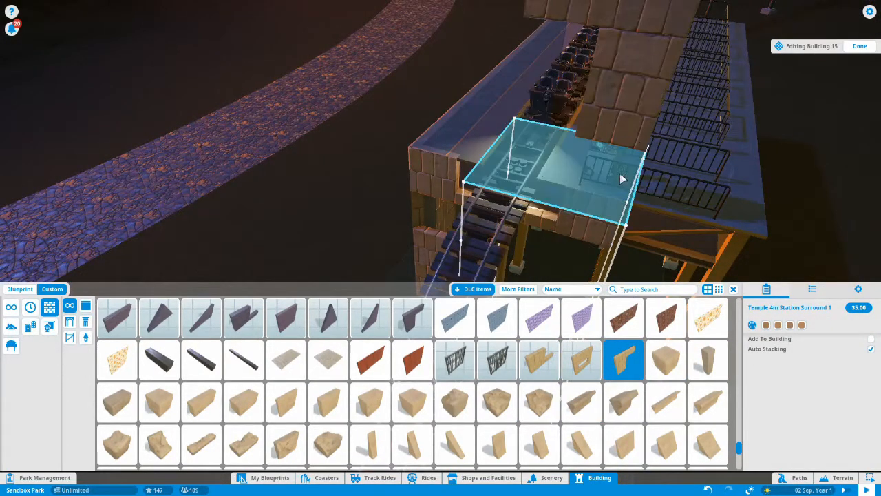
left_click(765, 289)
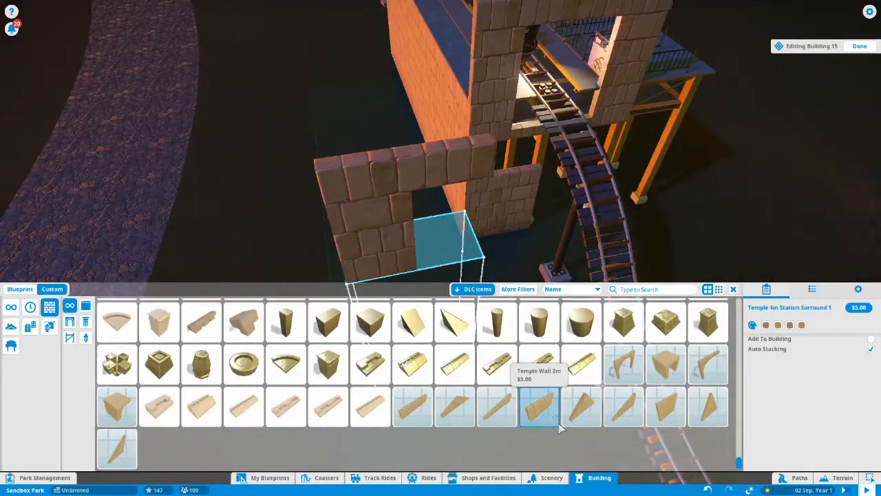
Add short, standard and gable-end Temple Wall pieces around the station
left_click(538, 406)
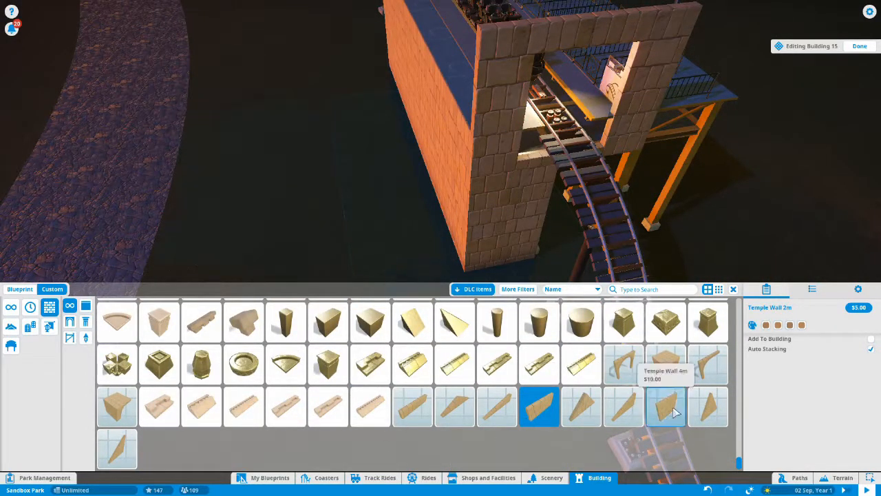
left_click(665, 406)
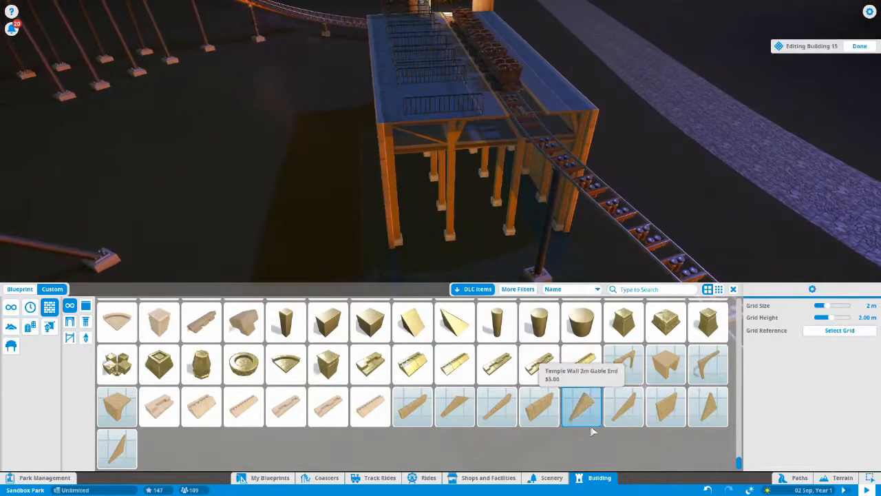
left_click(663, 406)
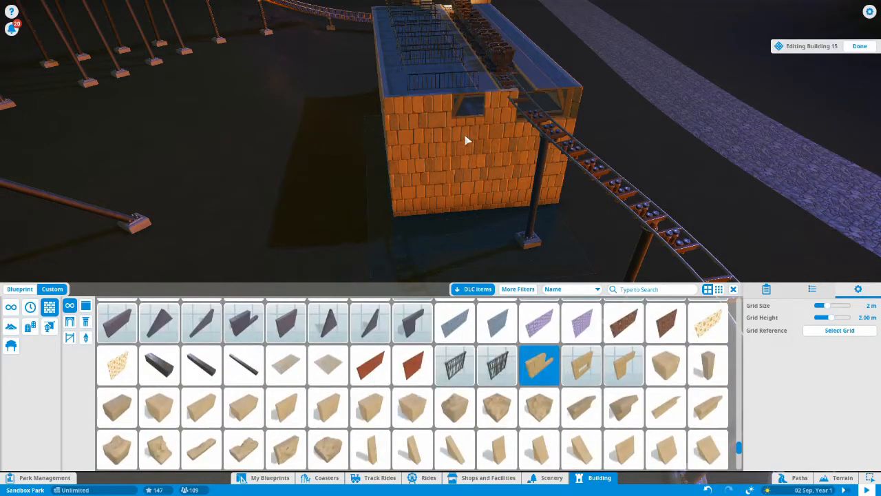
left_click(622, 364)
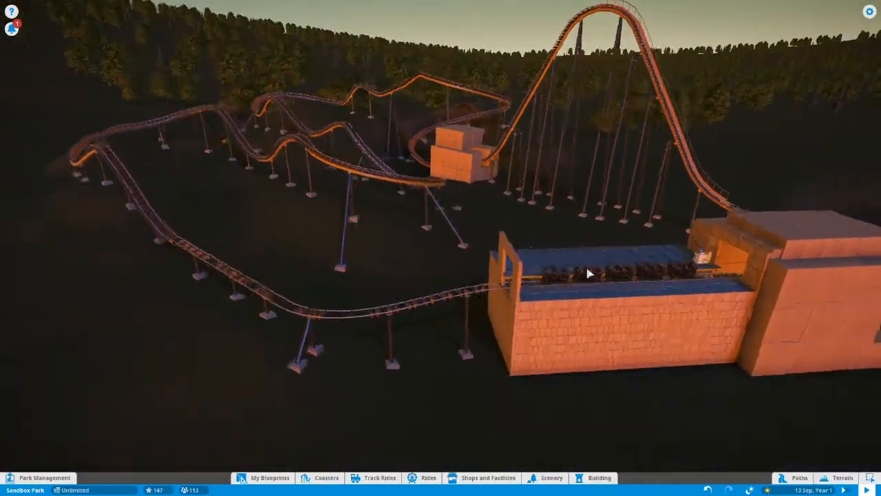
Finish the station building with Done, leaving the walled temple station
left_click(598, 477)
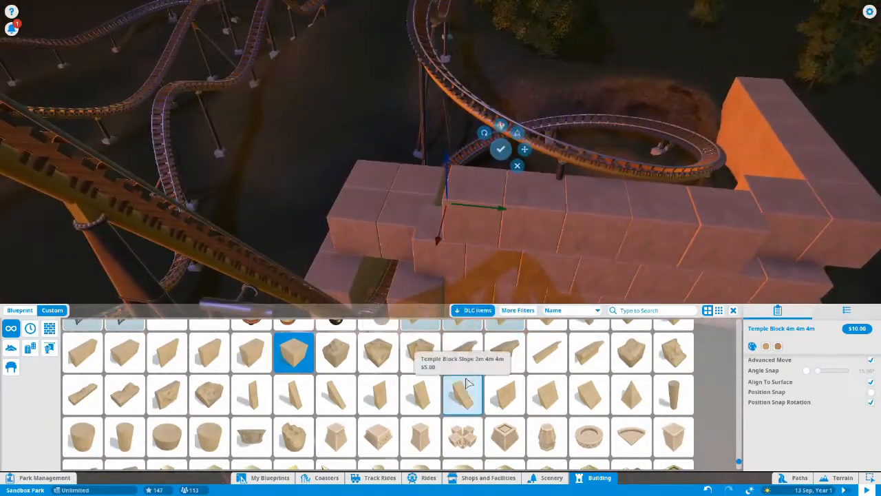
Choose a Temple Block Slope piece to stack beside the helix
left_click(250, 353)
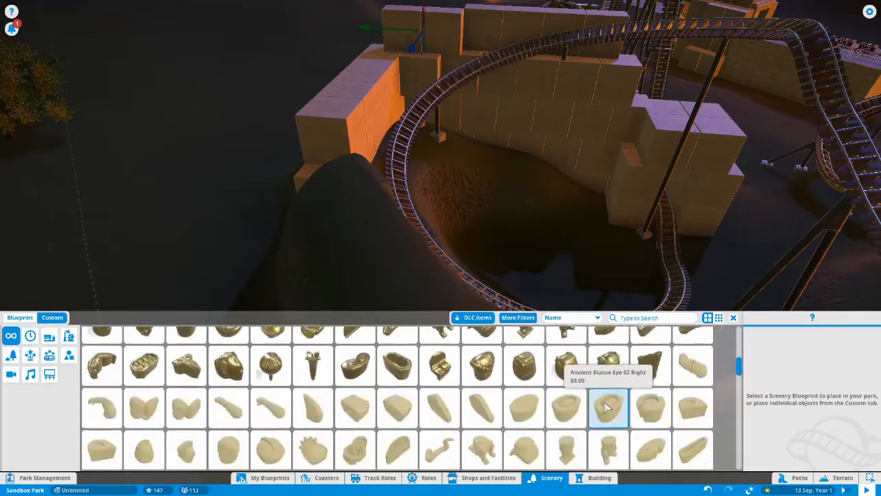
Place an Ancient Trap Saw Blade piece into the temple stone wall beside the helix track
scroll("down", 3)
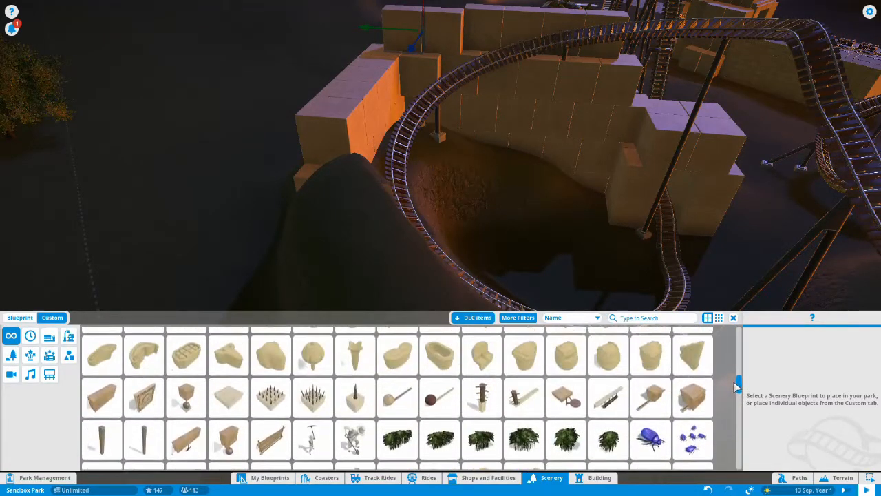
left_click(565, 382)
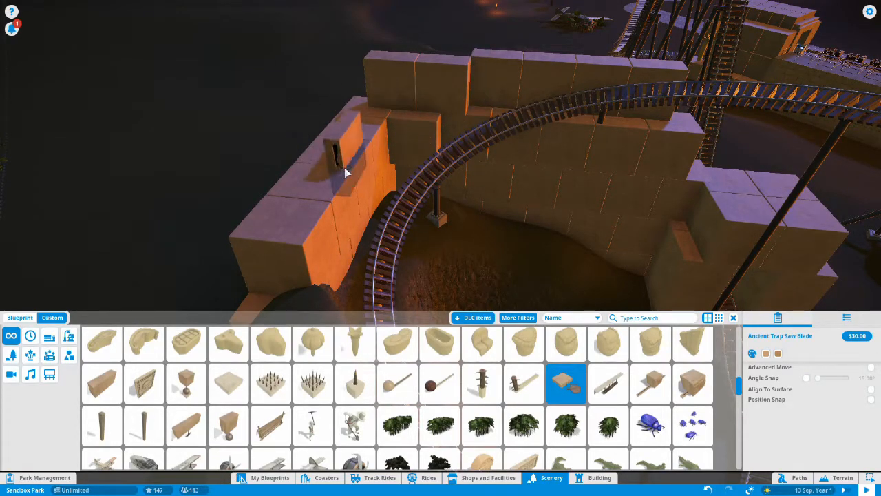
left_click(347, 173)
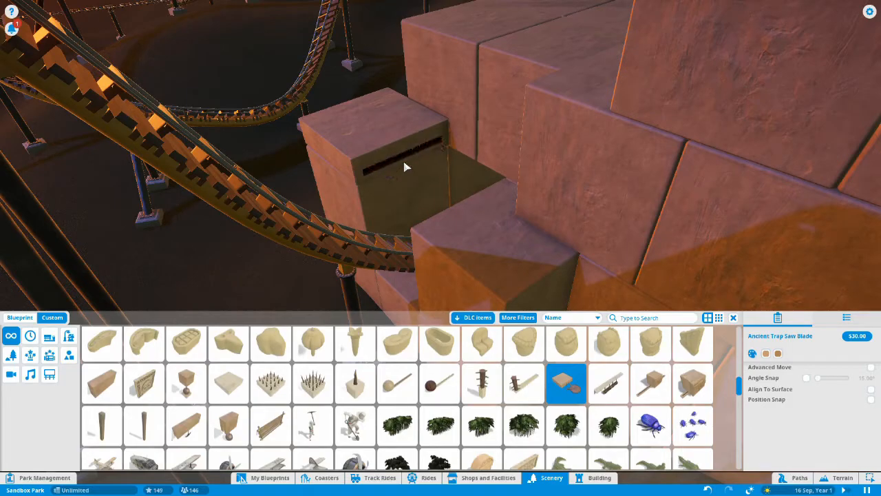
Fit a saw blade into the slotted block over the track, confirm it and set its animation
left_click(598, 477)
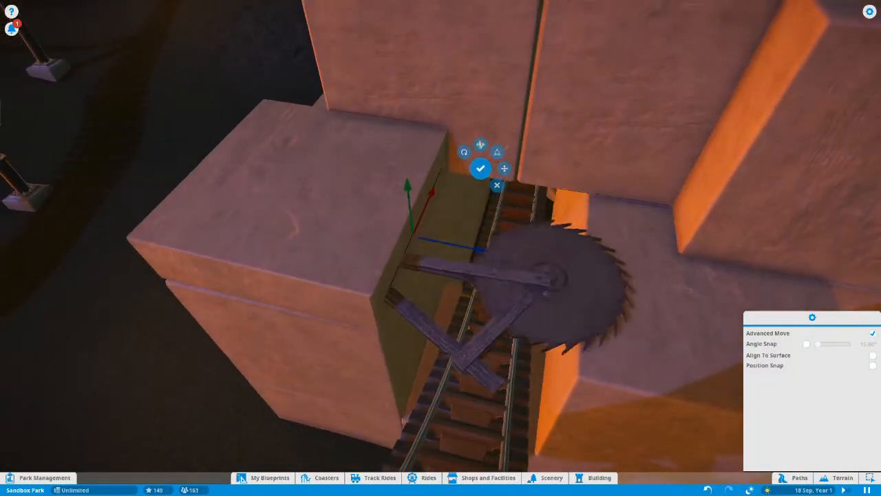
left_click(480, 168)
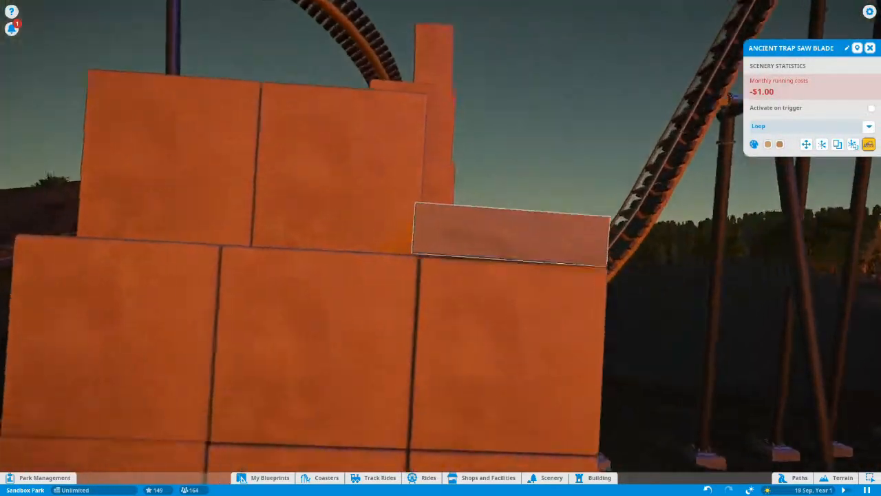
left_click(806, 144)
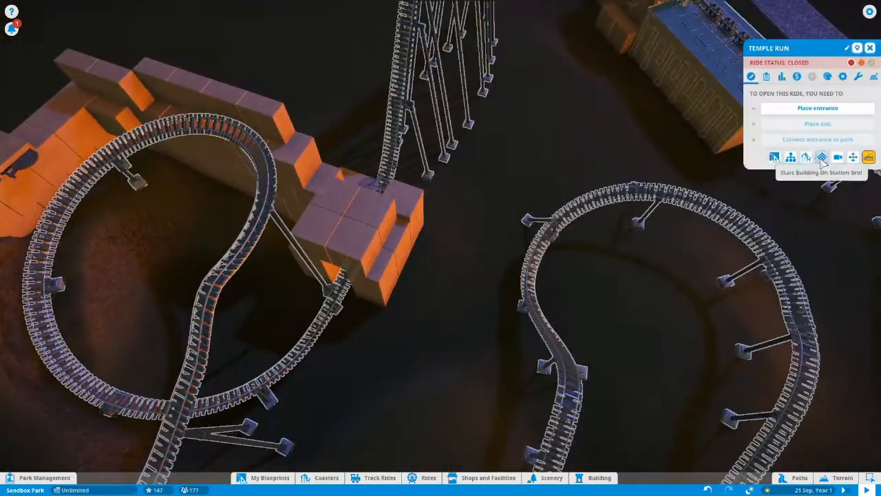
Start a station-grid building and pick a Temple Block 4m to position by the track
left_click(597, 477)
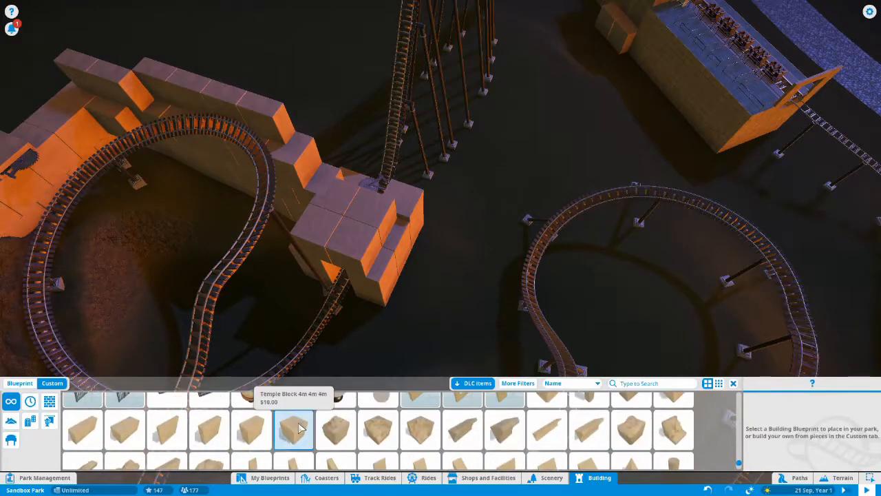
left_click(295, 430)
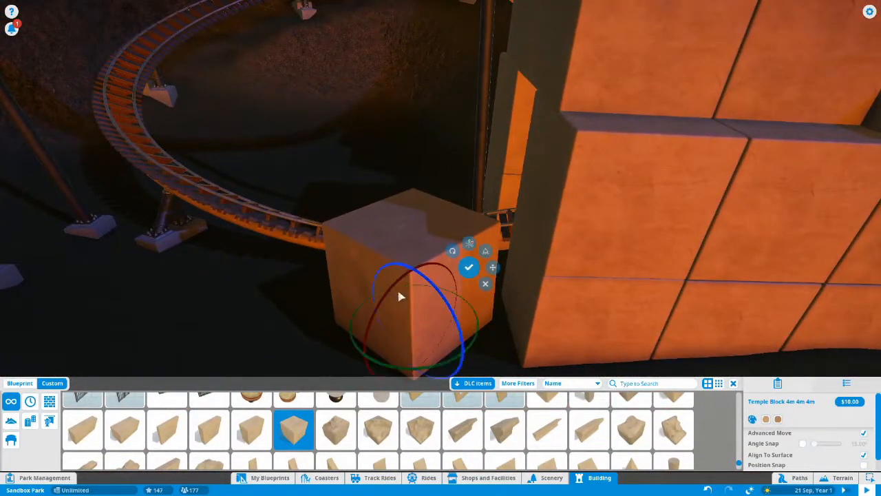